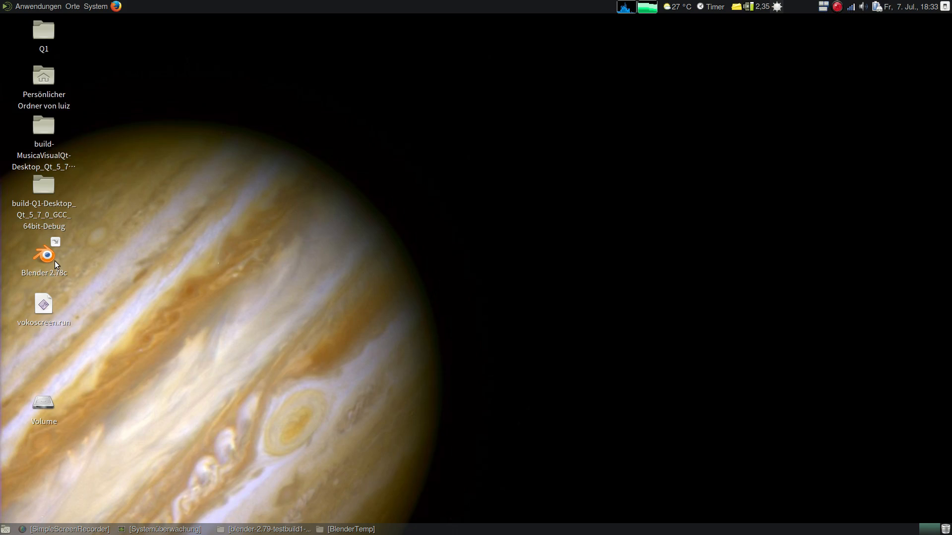
- Launch Blender and open the recent YafaRay_radiance.blend Cornell-box scene
double_click(43, 254)
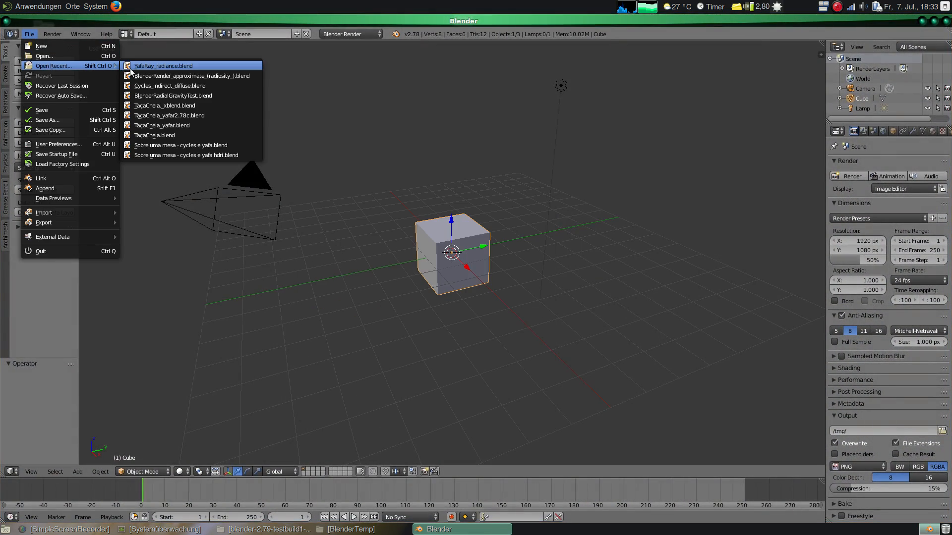
left_click(163, 65)
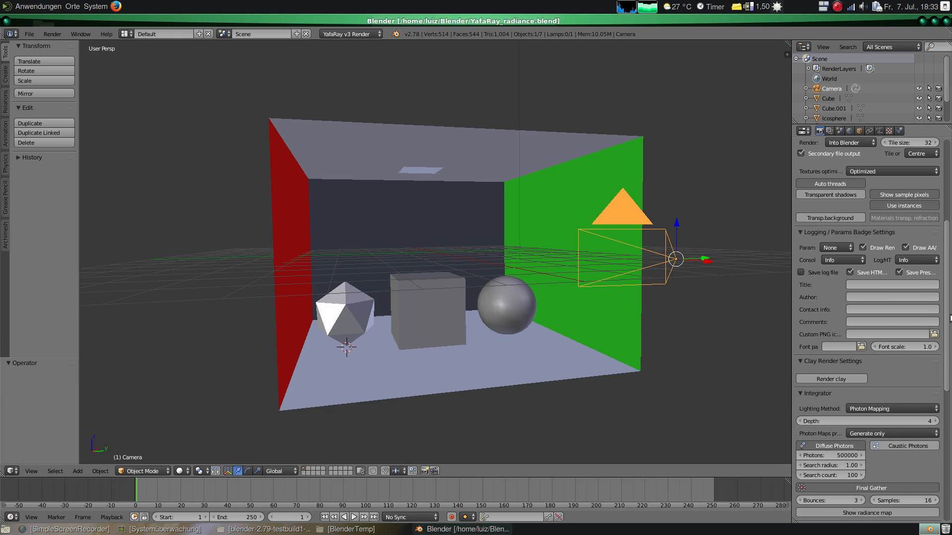
- Render the Cornell box with YafaRay v3 and wait for the photon-mapping result
scroll("down", 3)
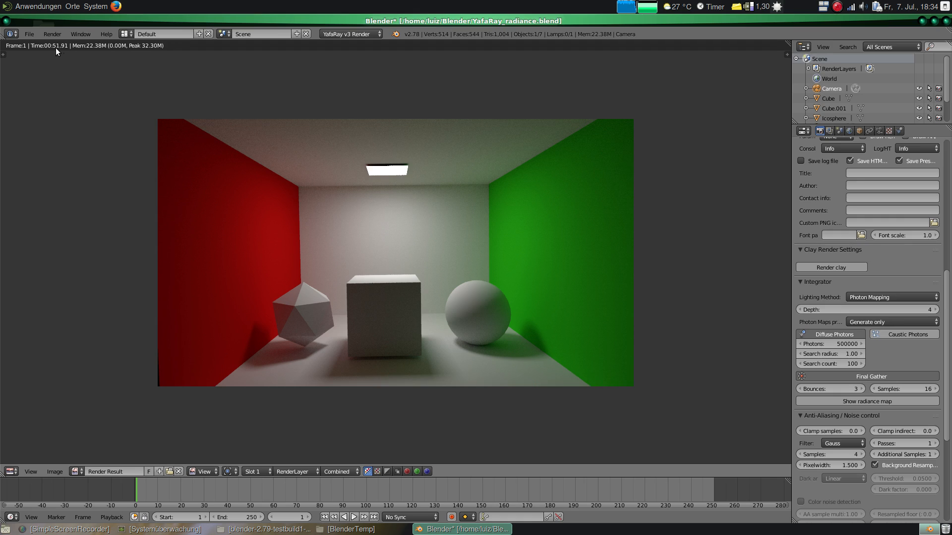
mouse_move(94, 330)
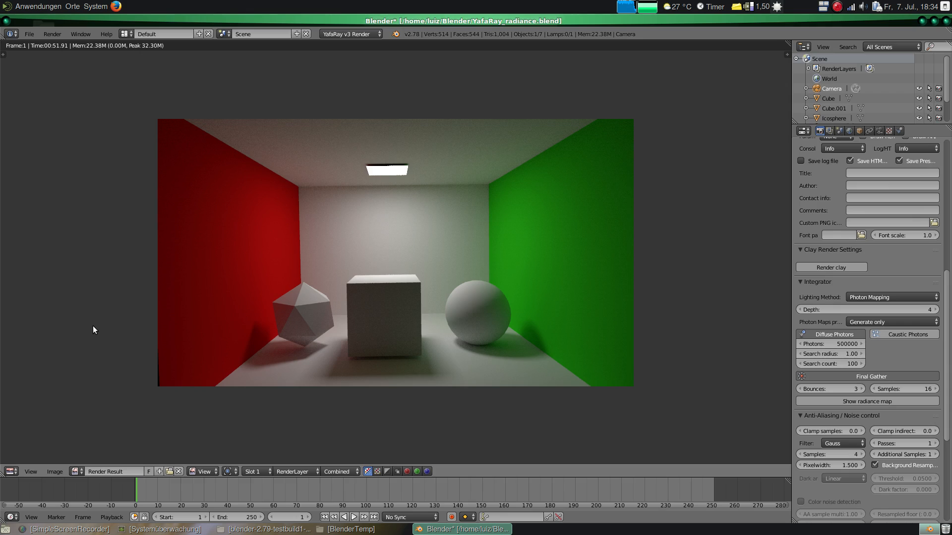
mouse_move(561, 230)
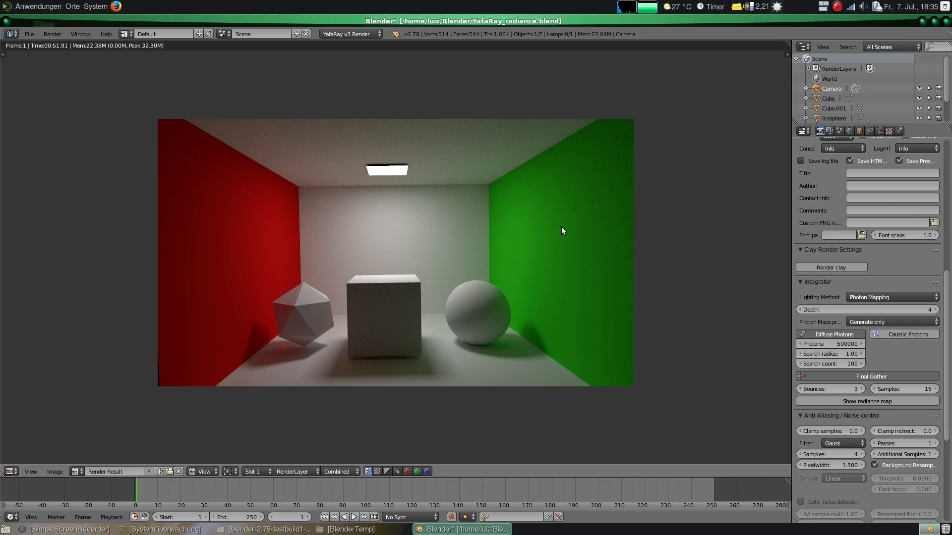
mouse_move(393, 221)
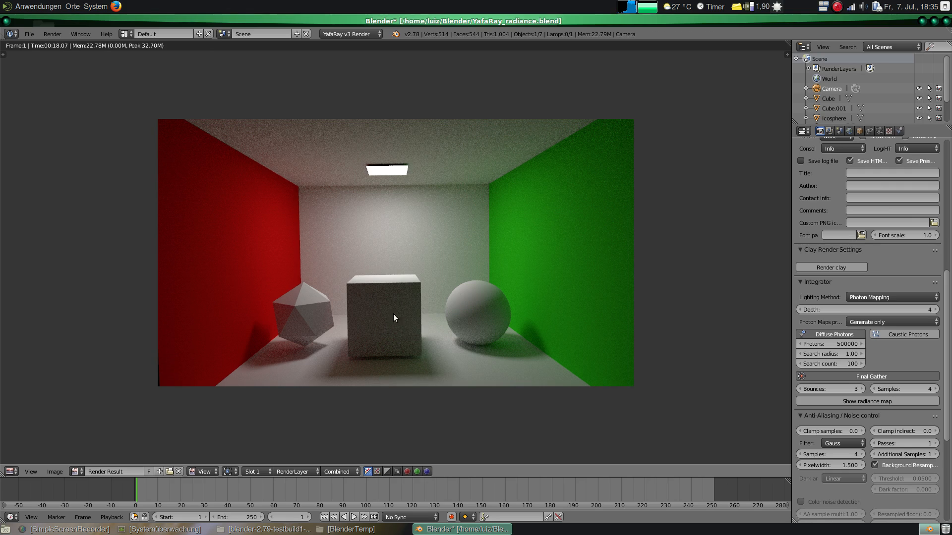
mouse_move(286, 160)
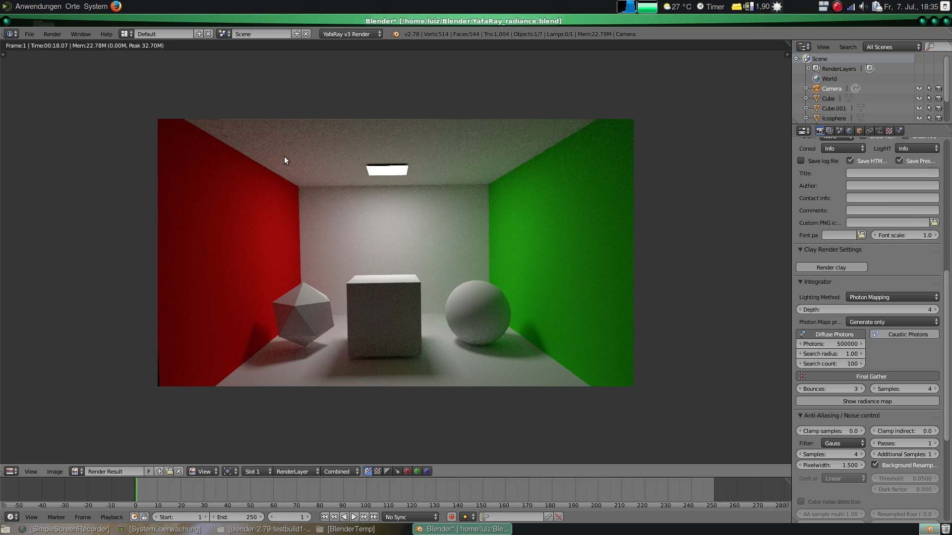
mouse_move(56, 53)
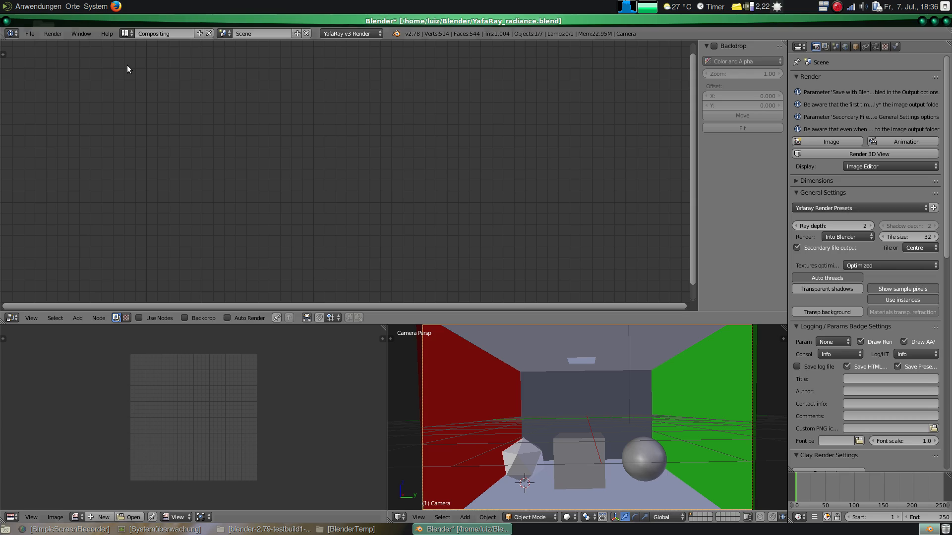
mouse_move(139, 311)
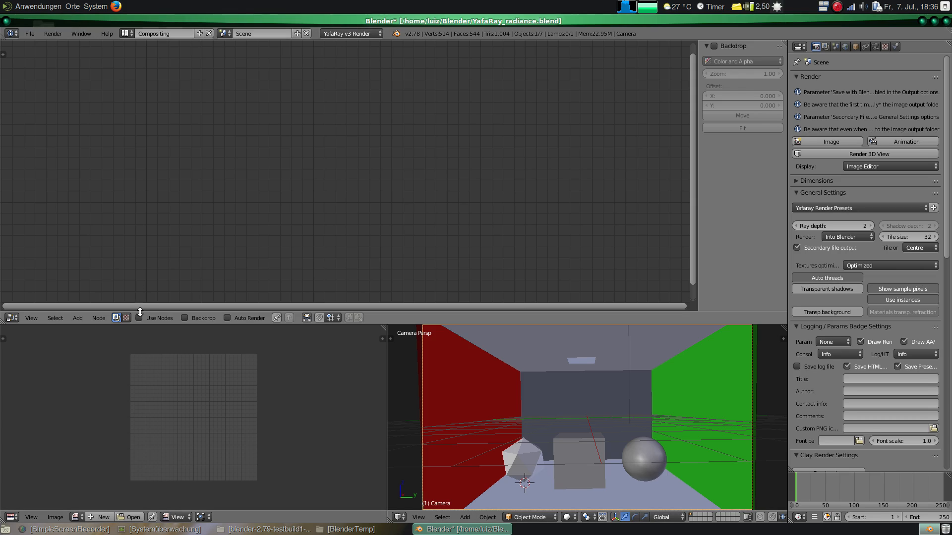
- Enable Use Nodes and Backdrop, and show the Viewer Node output in the image editor
left_click(142, 319)
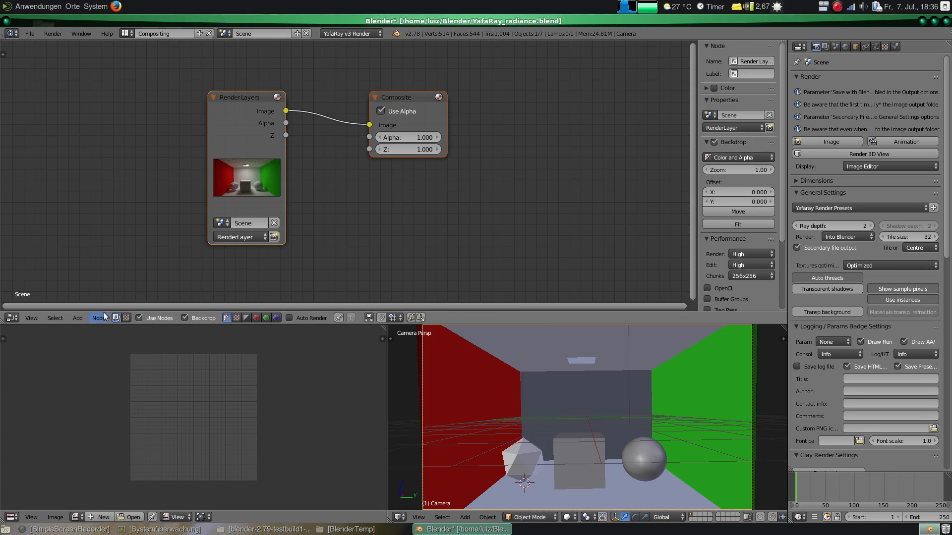
left_click(78, 318)
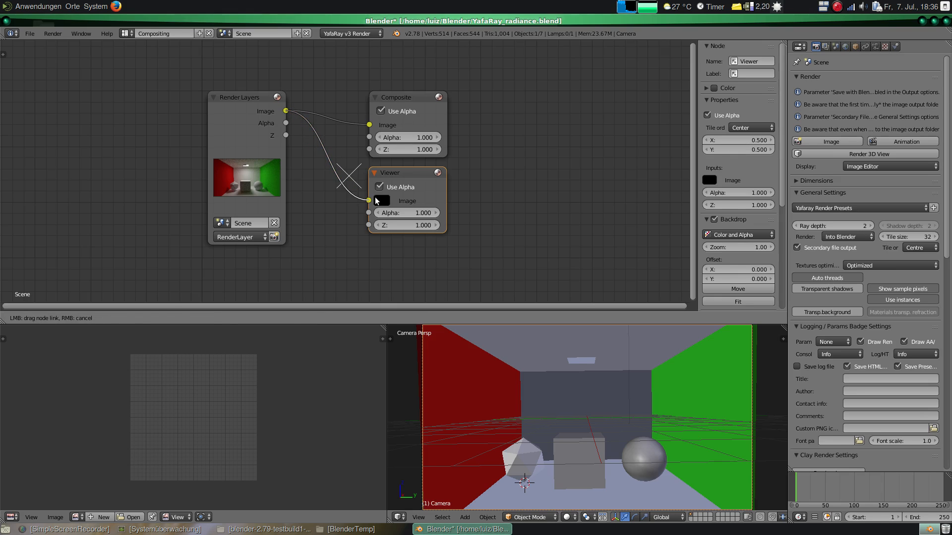
left_click(77, 517)
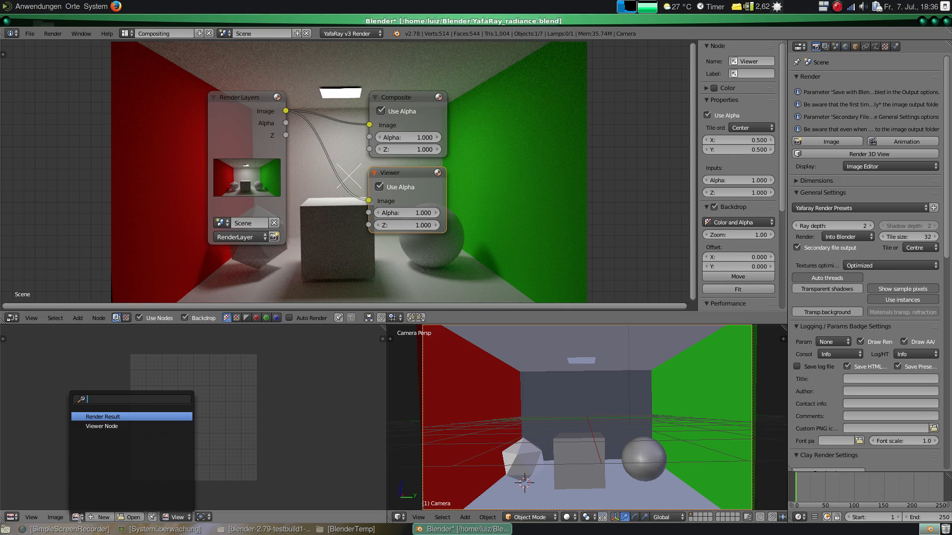
left_click(101, 426)
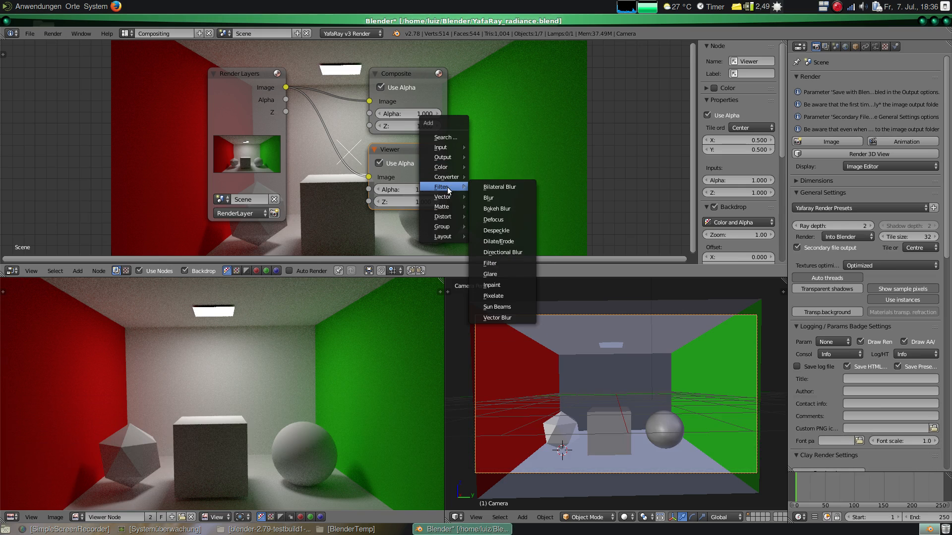
- Add a Blur node between Render Layers and the outputs with X and Y of 16
left_click(487, 198)
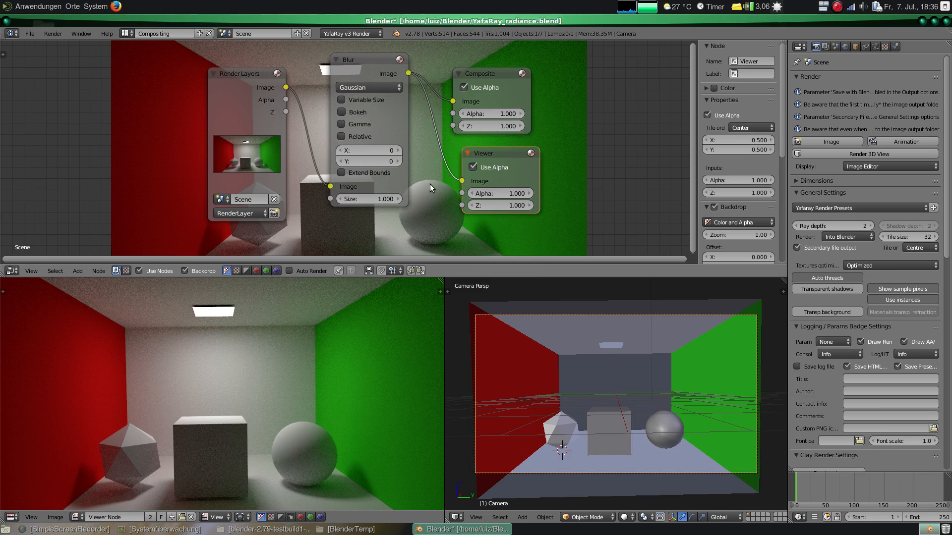
left_click(369, 150)
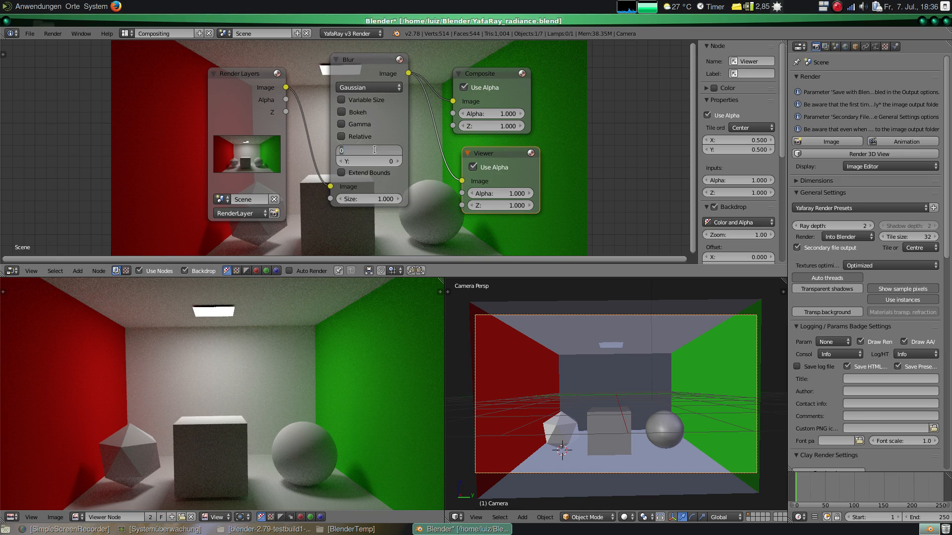
type("16")
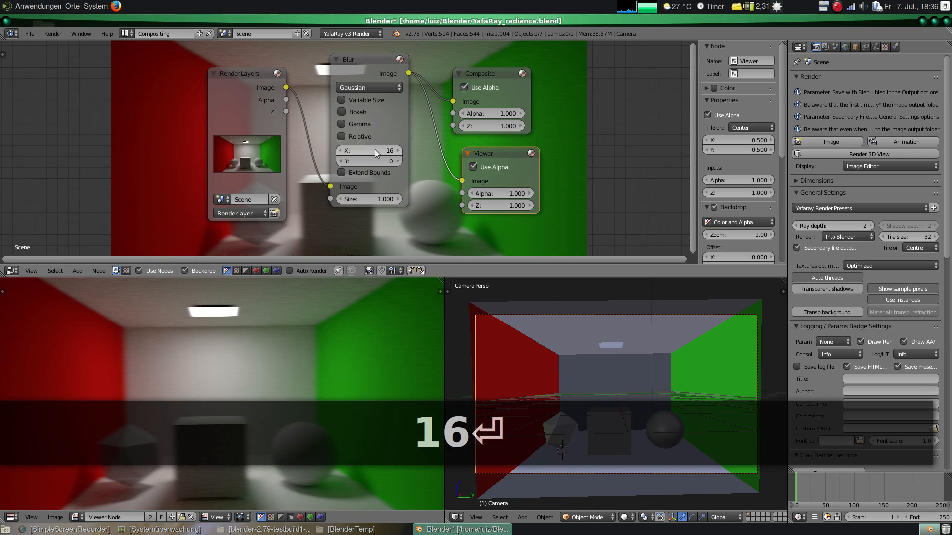
type("16")
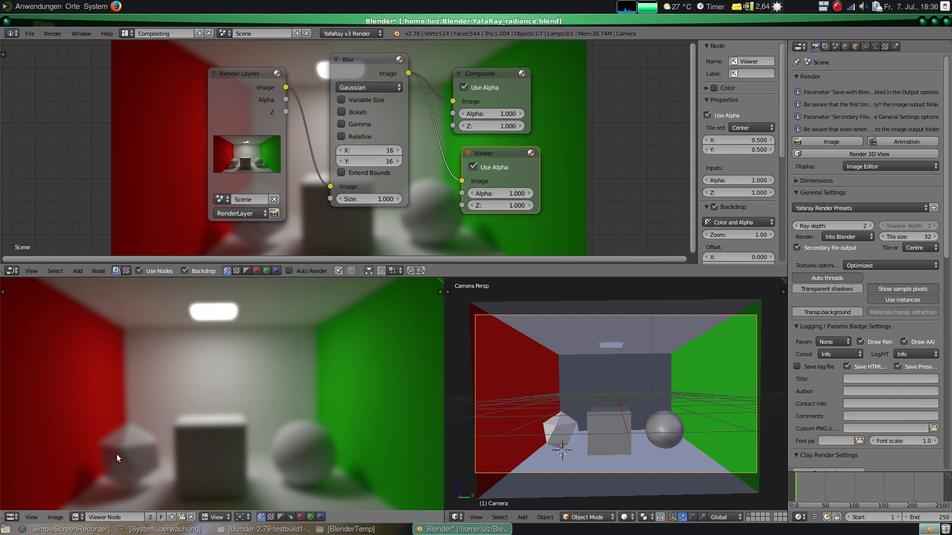
mouse_move(397, 217)
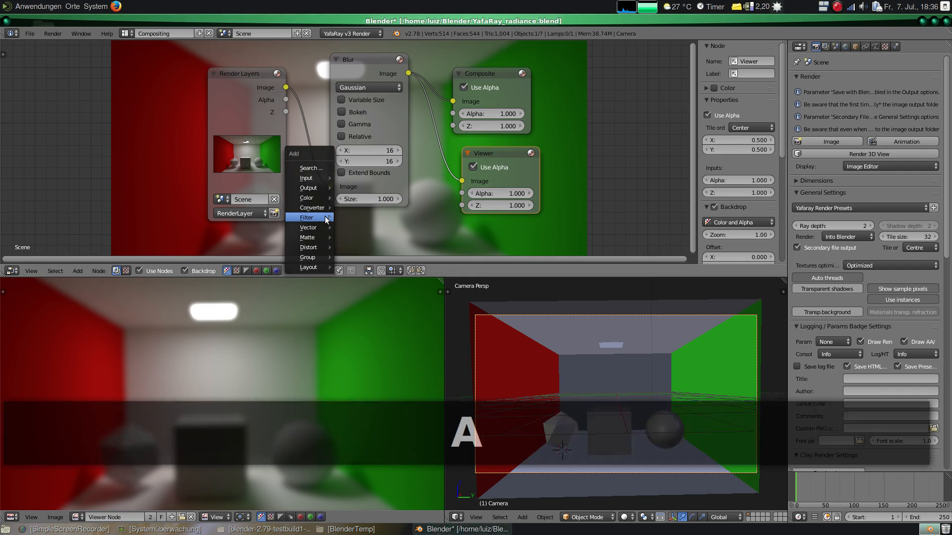
- Add a Filter node fed by the render image and set its type to Prewitt
left_click(307, 216)
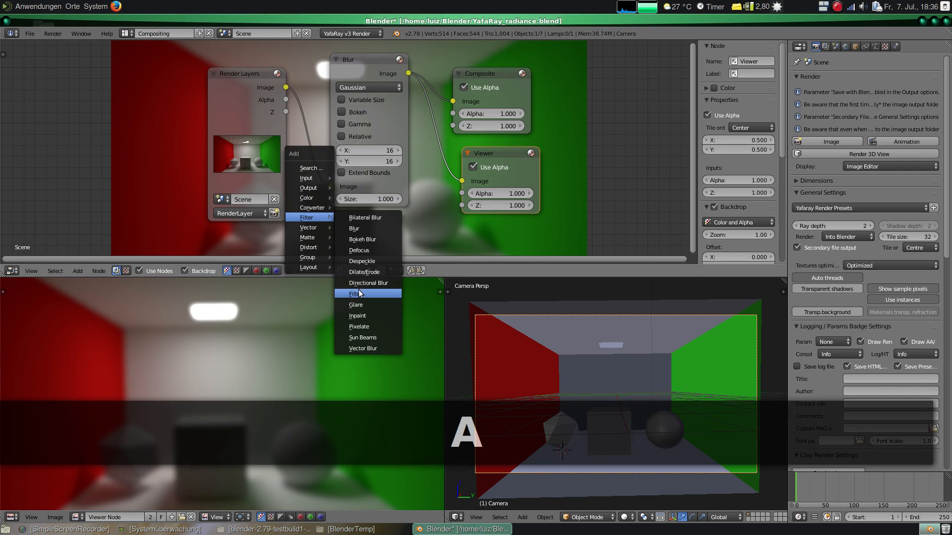
left_click(353, 293)
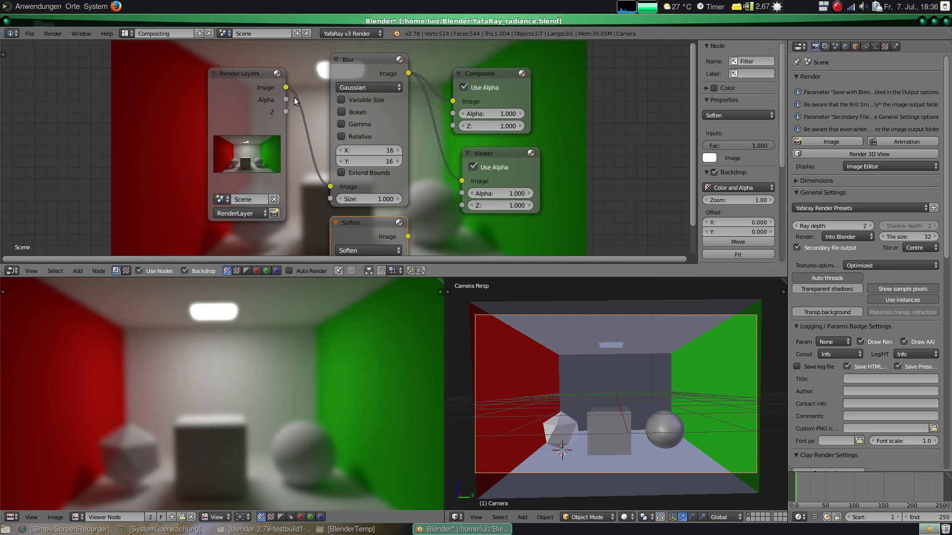
left_click_drag(286, 87, 315, 225)
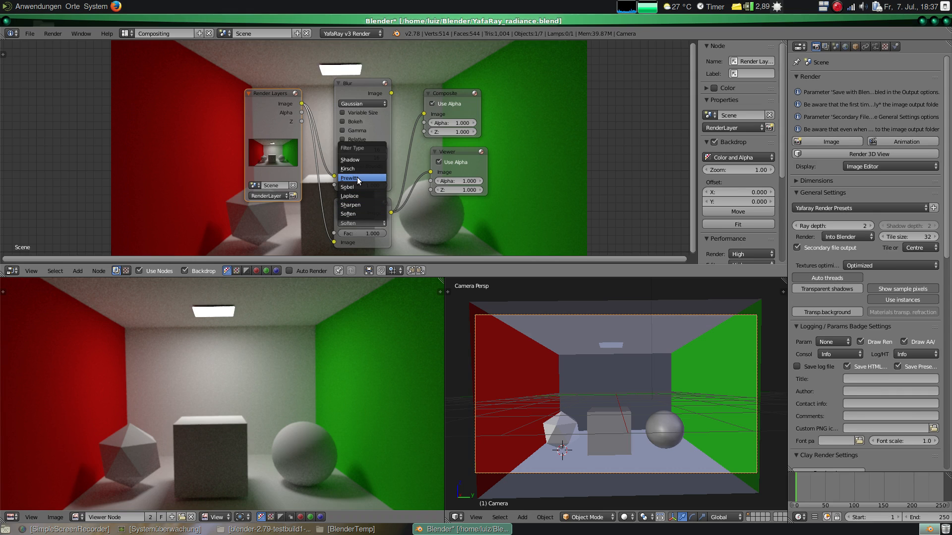
left_click(351, 178)
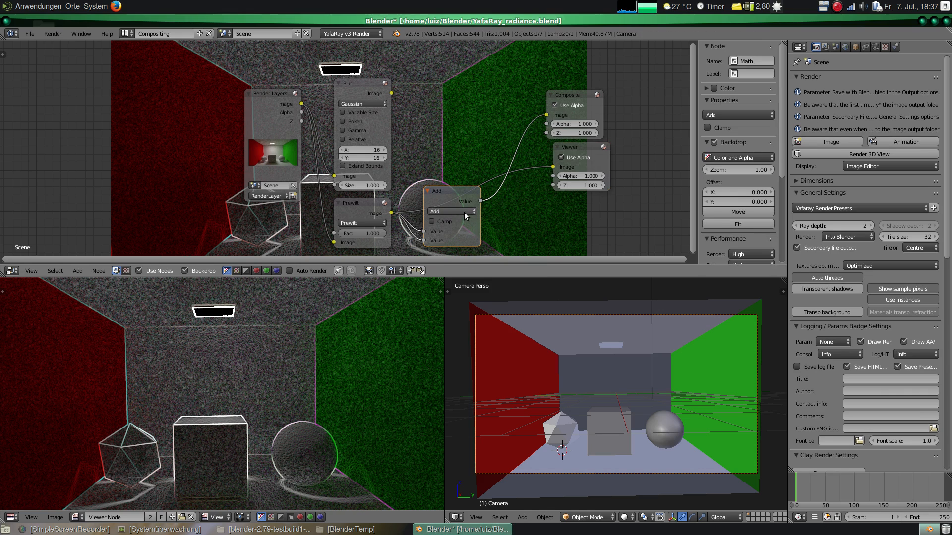
- Undo two node changes, switch the Math node to Subtract, and test 0.4 before returning to 0.5
key("ctrl+z")
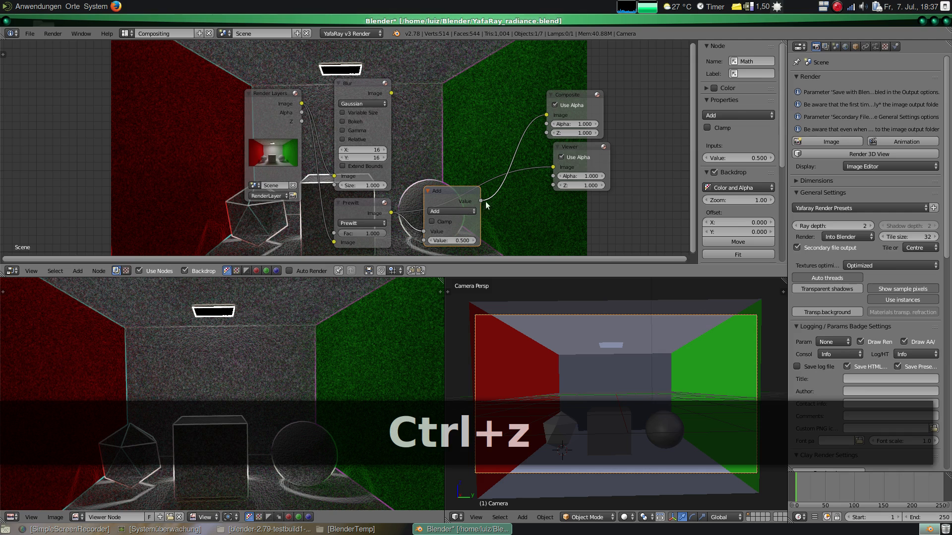
key("ctrl+z")
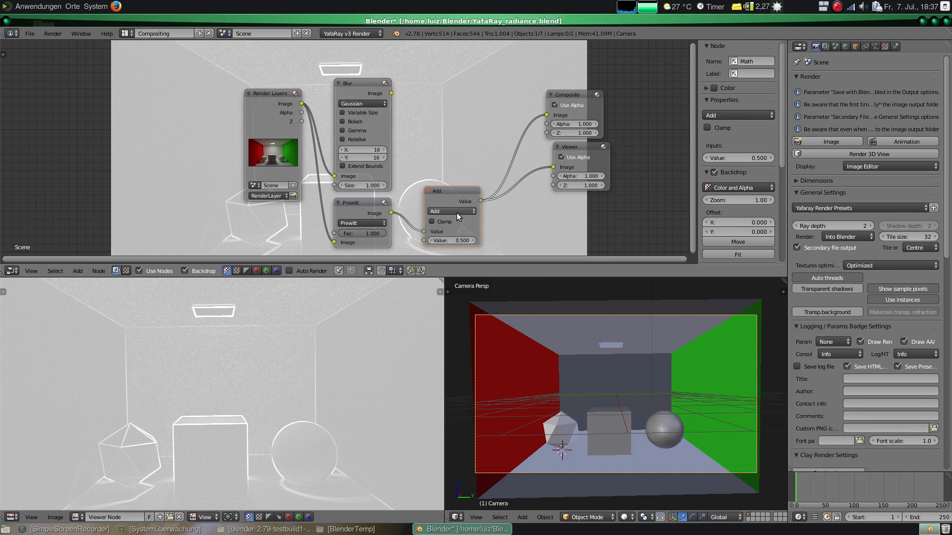
left_click(451, 211)
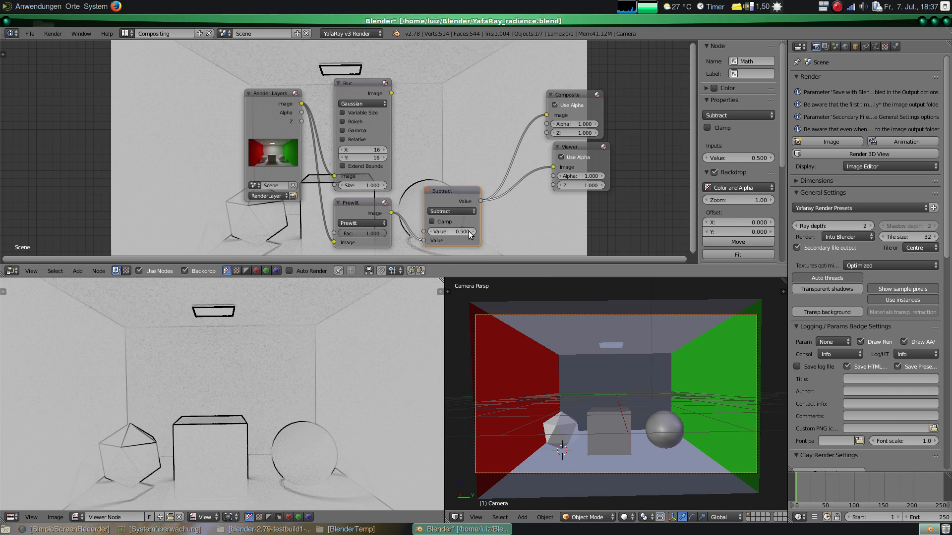
left_click_drag(452, 232, 463, 232)
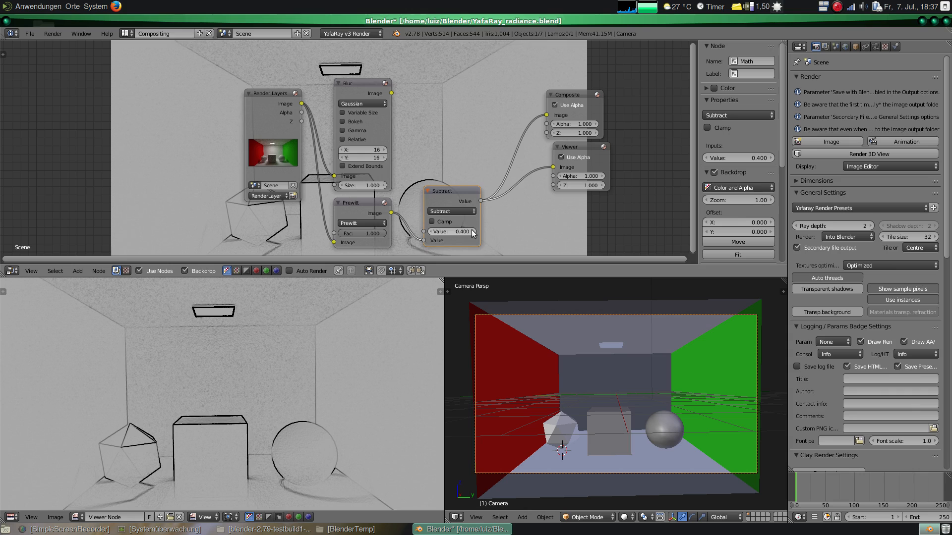
left_click_drag(461, 232, 465, 232)
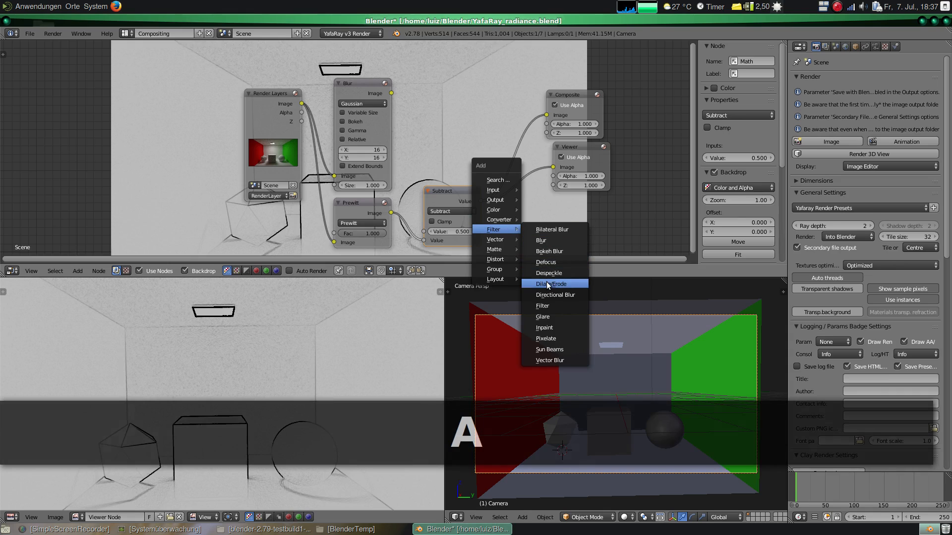
- Add a Dilate/Erode node after the Subtract node with its distance set to 0
left_click(551, 283)
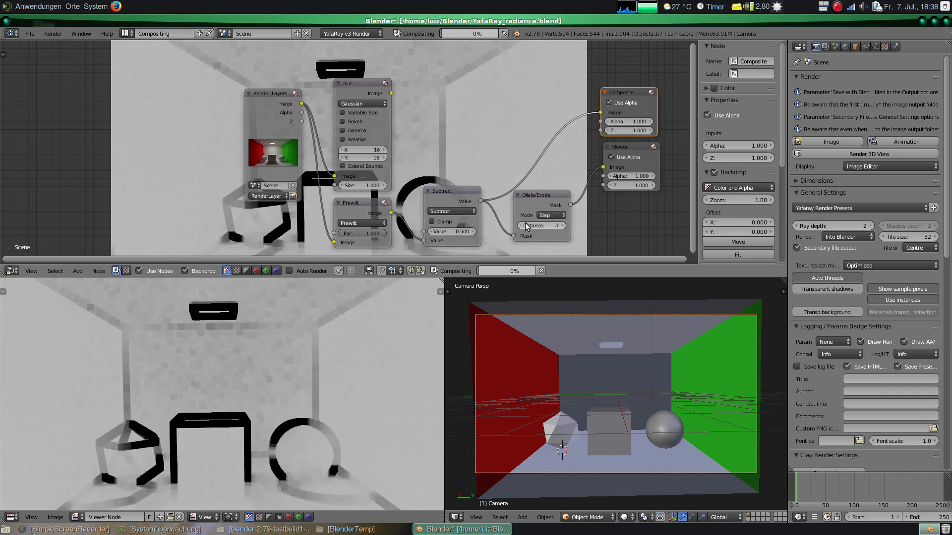
left_click_drag(540, 225, 561, 225)
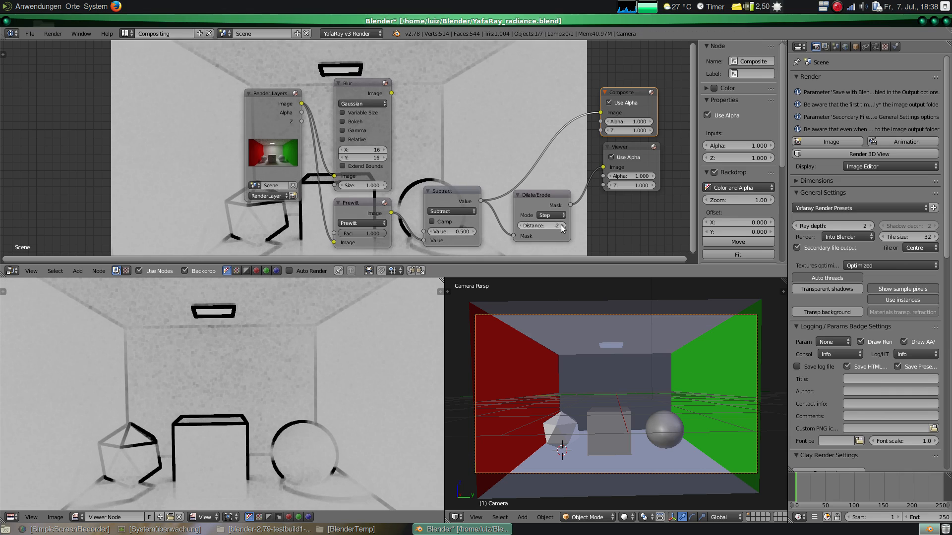
left_click(540, 226)
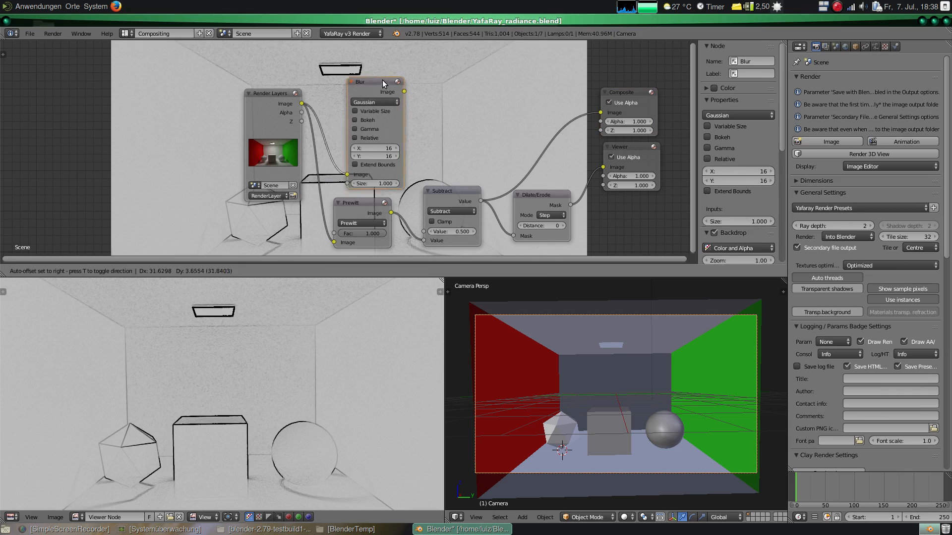
- Reposition the Blur node, enable Variable Size, and link the Dilate/Erode mask to Blur Size
left_click_drag(357, 82, 479, 59)
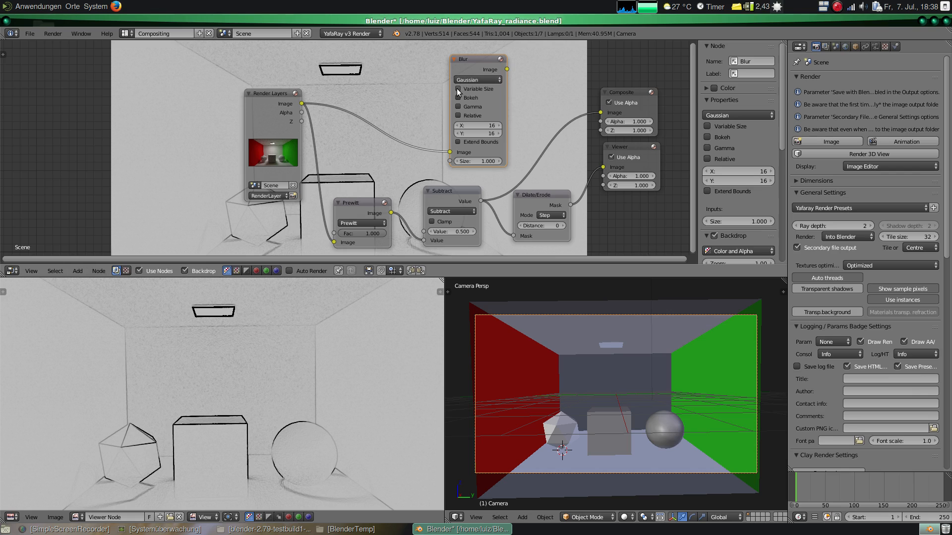
mouse_move(458, 89)
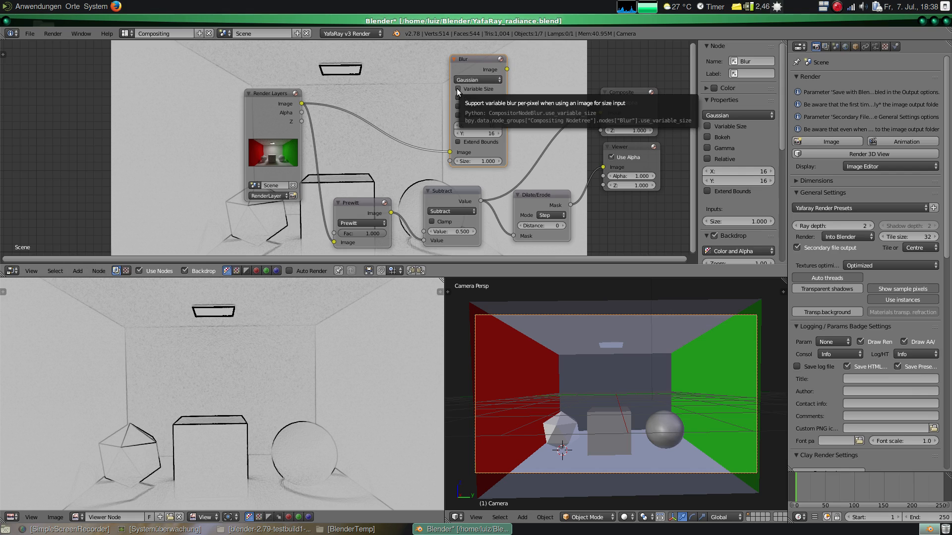
left_click(457, 89)
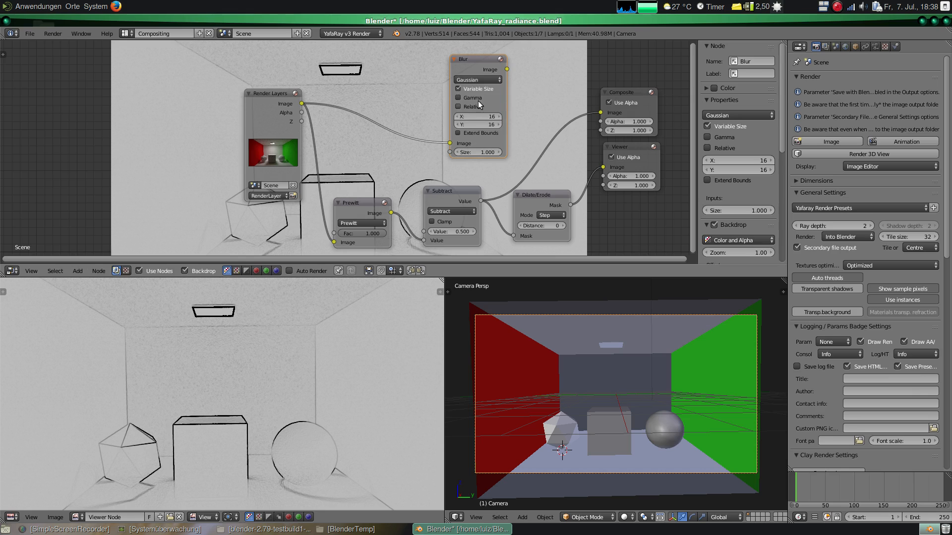
left_click_drag(477, 59, 531, 59)
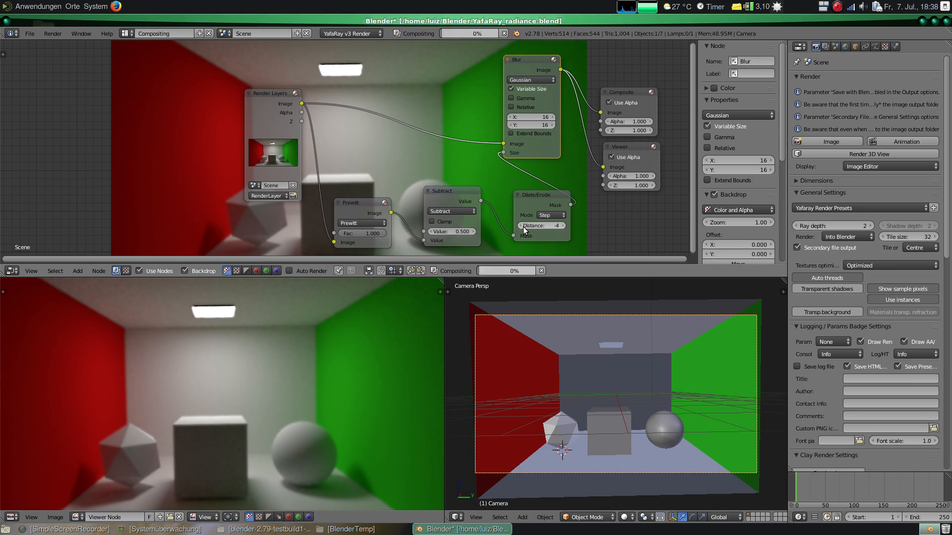
- Set Dilate/Erode distance to -8, keep Blur size at 16, and raise Subtract to 1.0
left_click_drag(540, 226, 522, 226)
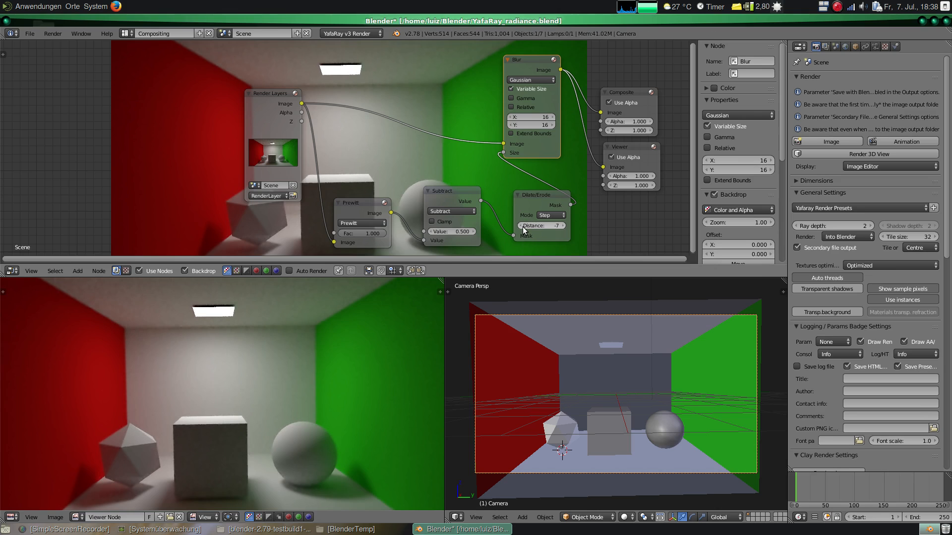
left_click(540, 226)
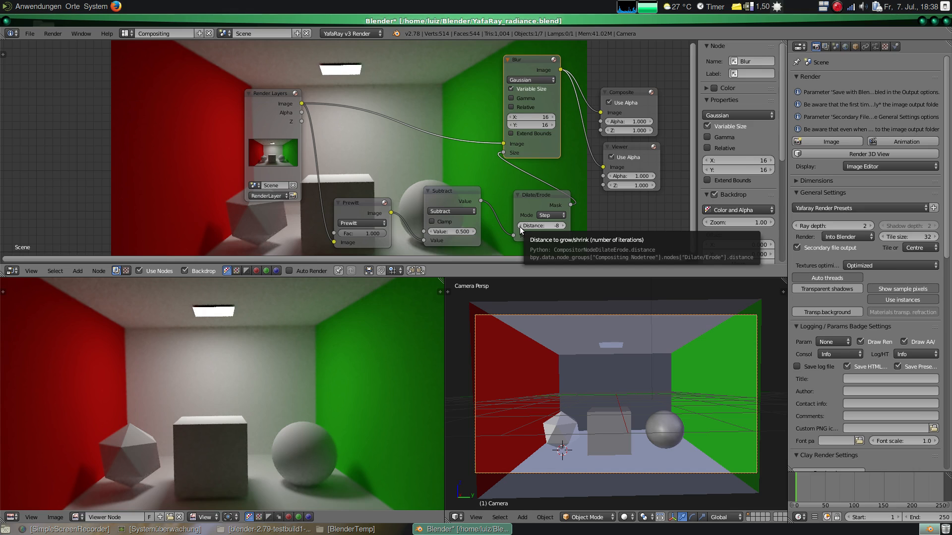
mouse_move(520, 215)
type("20")
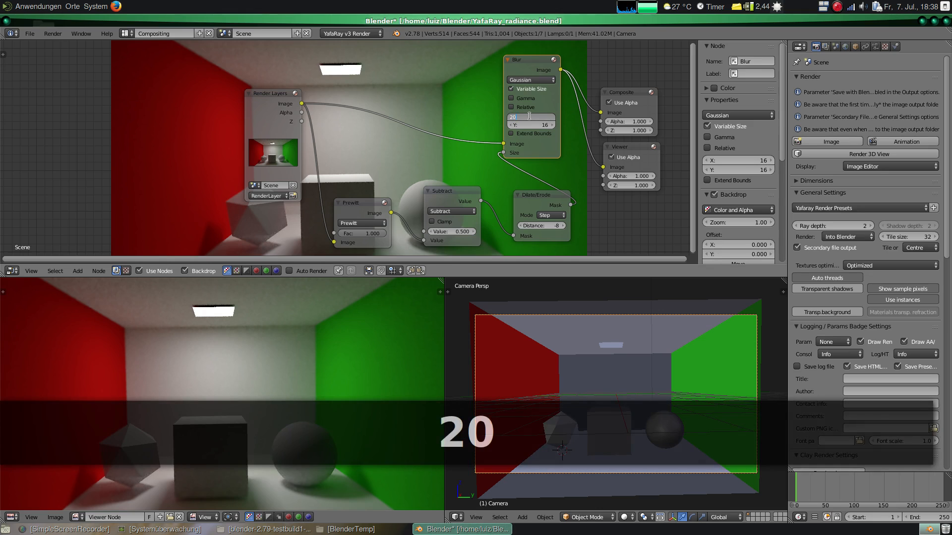
key("Return")
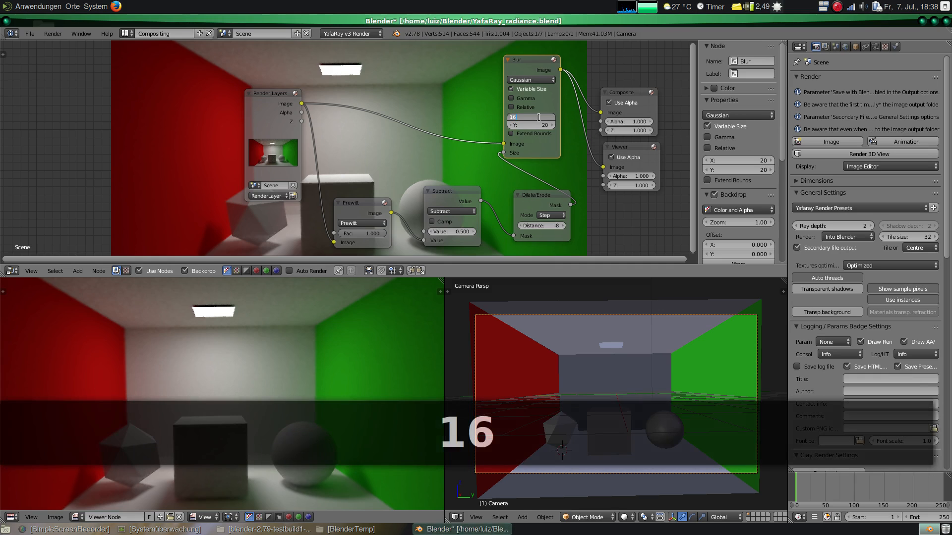
left_click(531, 117)
type("16")
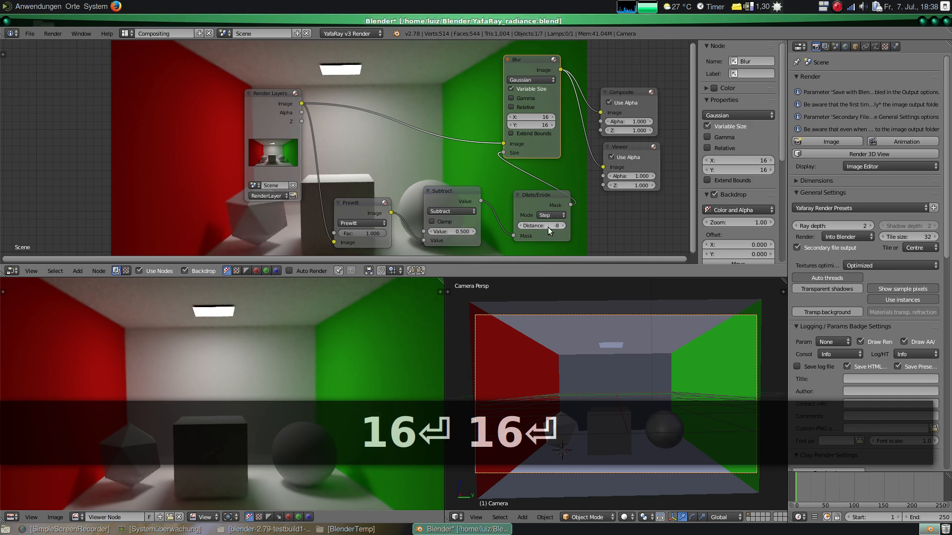
left_click(539, 225)
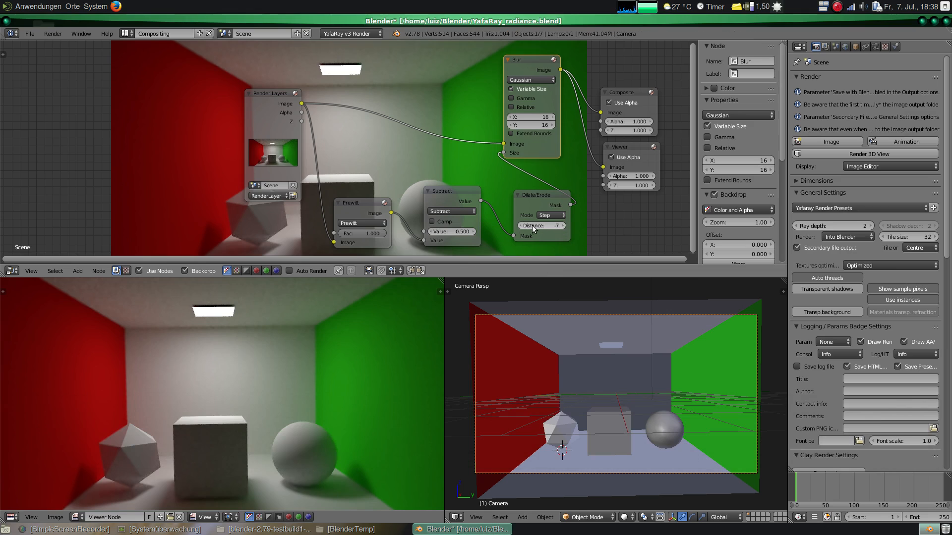
left_click(521, 225)
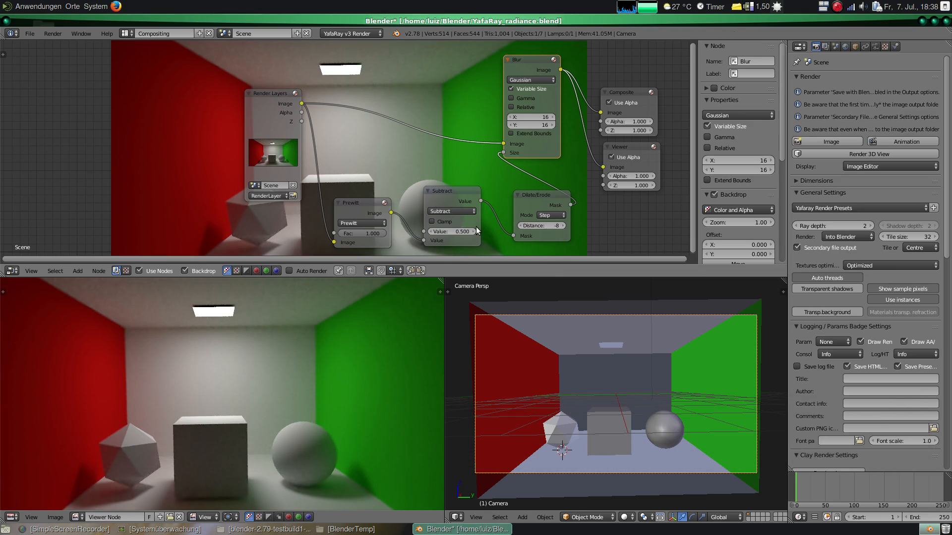
left_click_drag(449, 231, 470, 231)
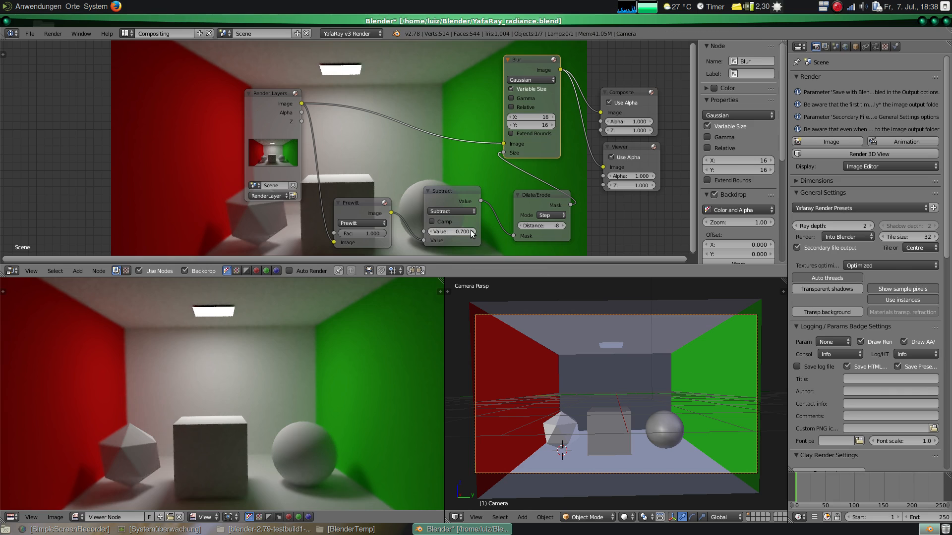
left_click(451, 231)
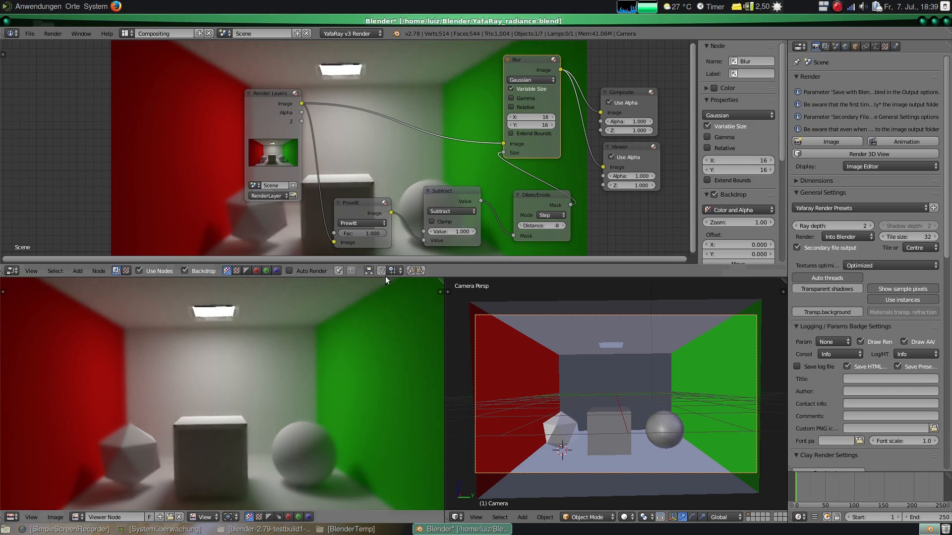
- Try lower Subtract amounts, return the value to 0.5, and bring up the Render menu
left_click_drag(462, 231, 451, 232)
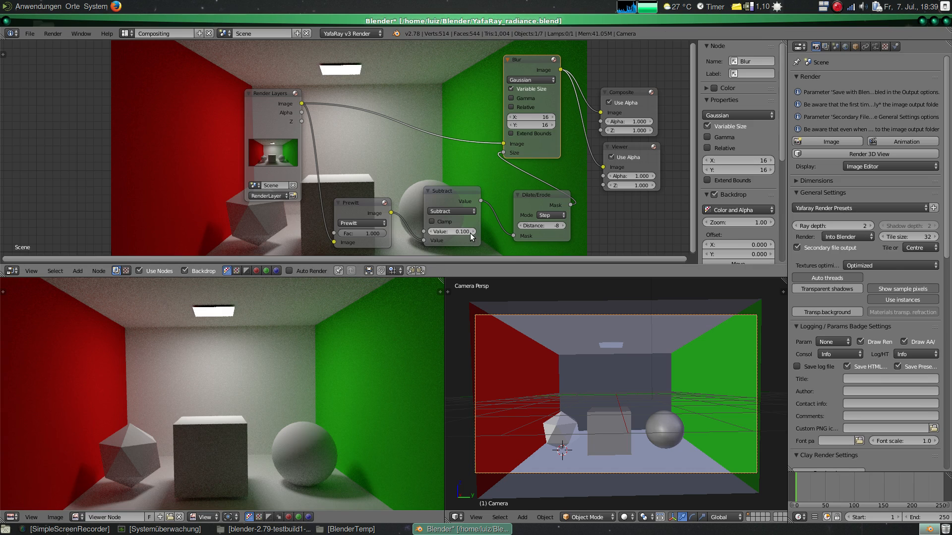
type("0.400")
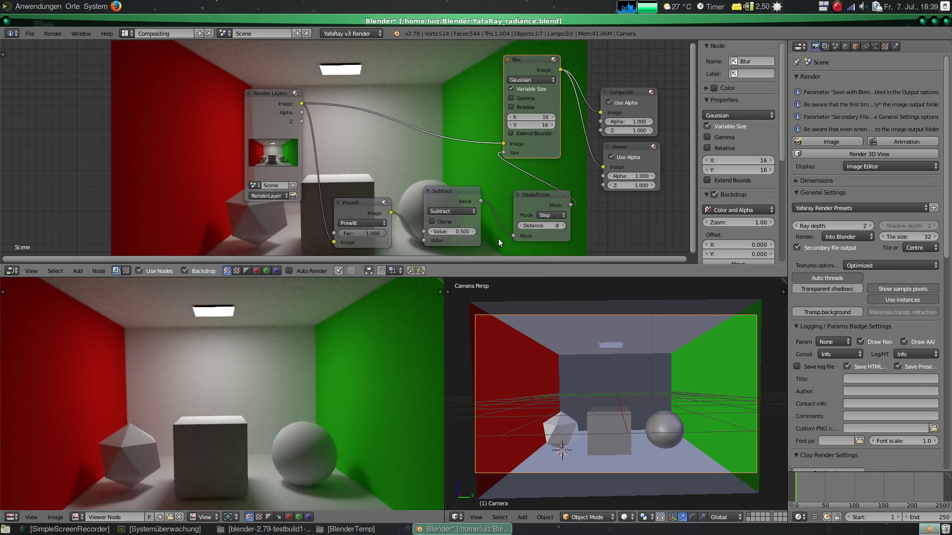
mouse_move(532, 208)
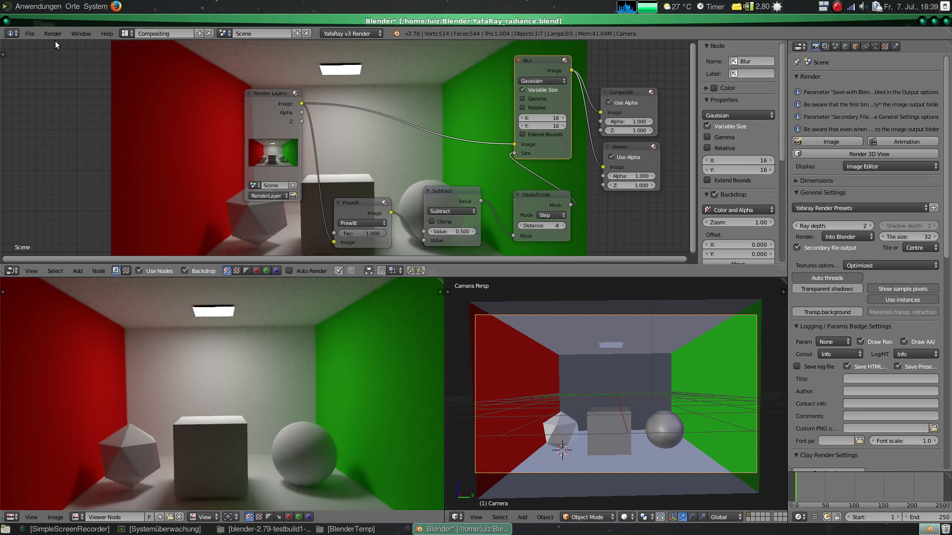
left_click(52, 34)
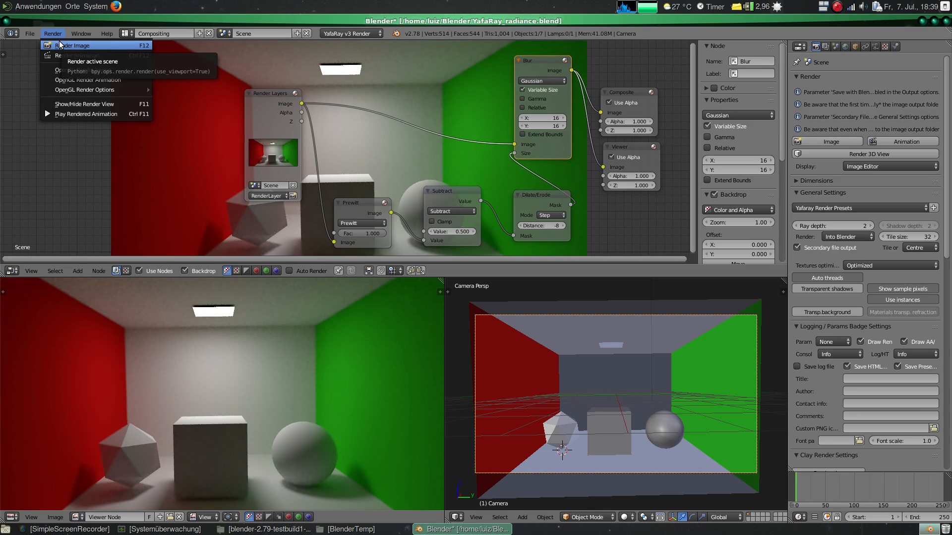
- Re-render the Cornell box through the denoising composite, then bring up the image saving options
left_click(73, 45)
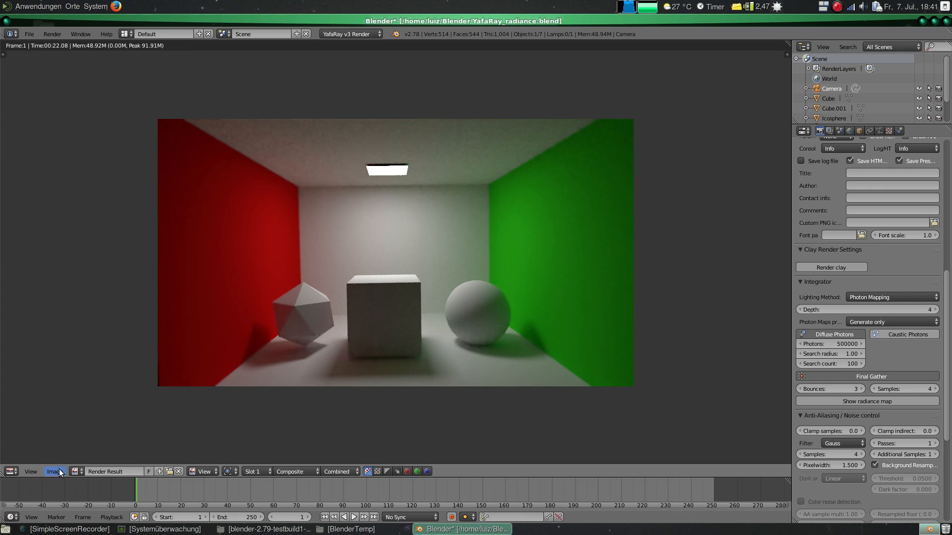
left_click(55, 471)
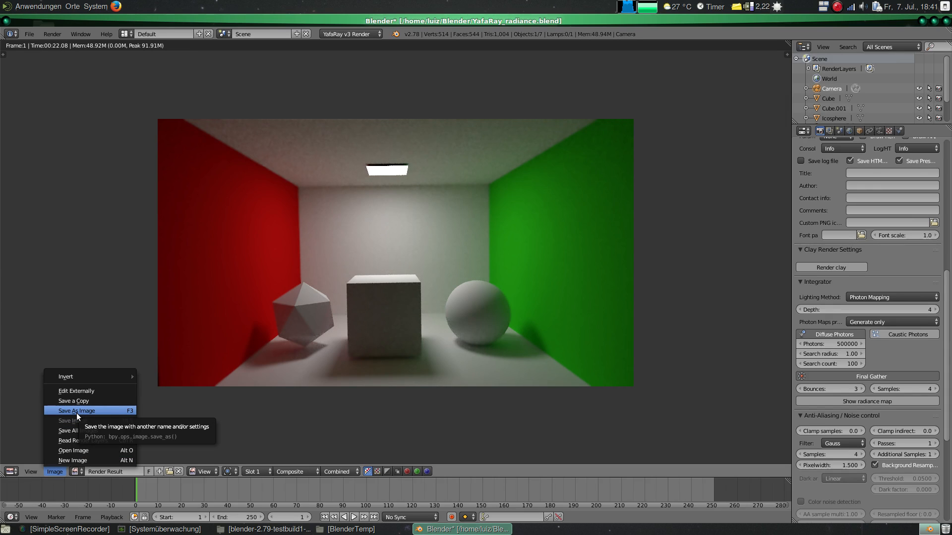